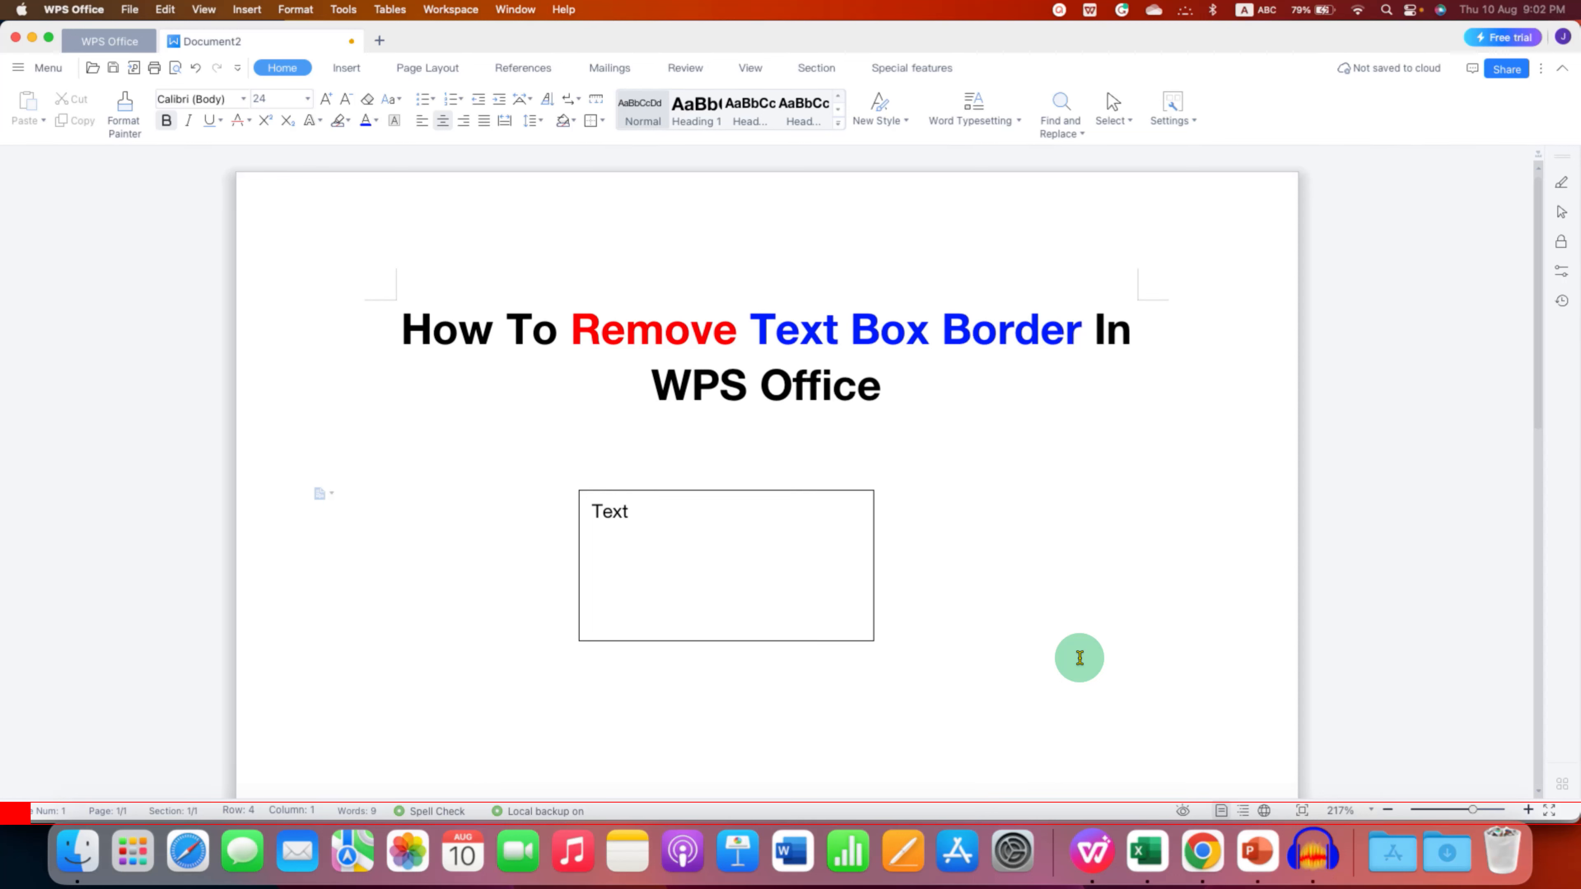
mouse_move(864, 483)
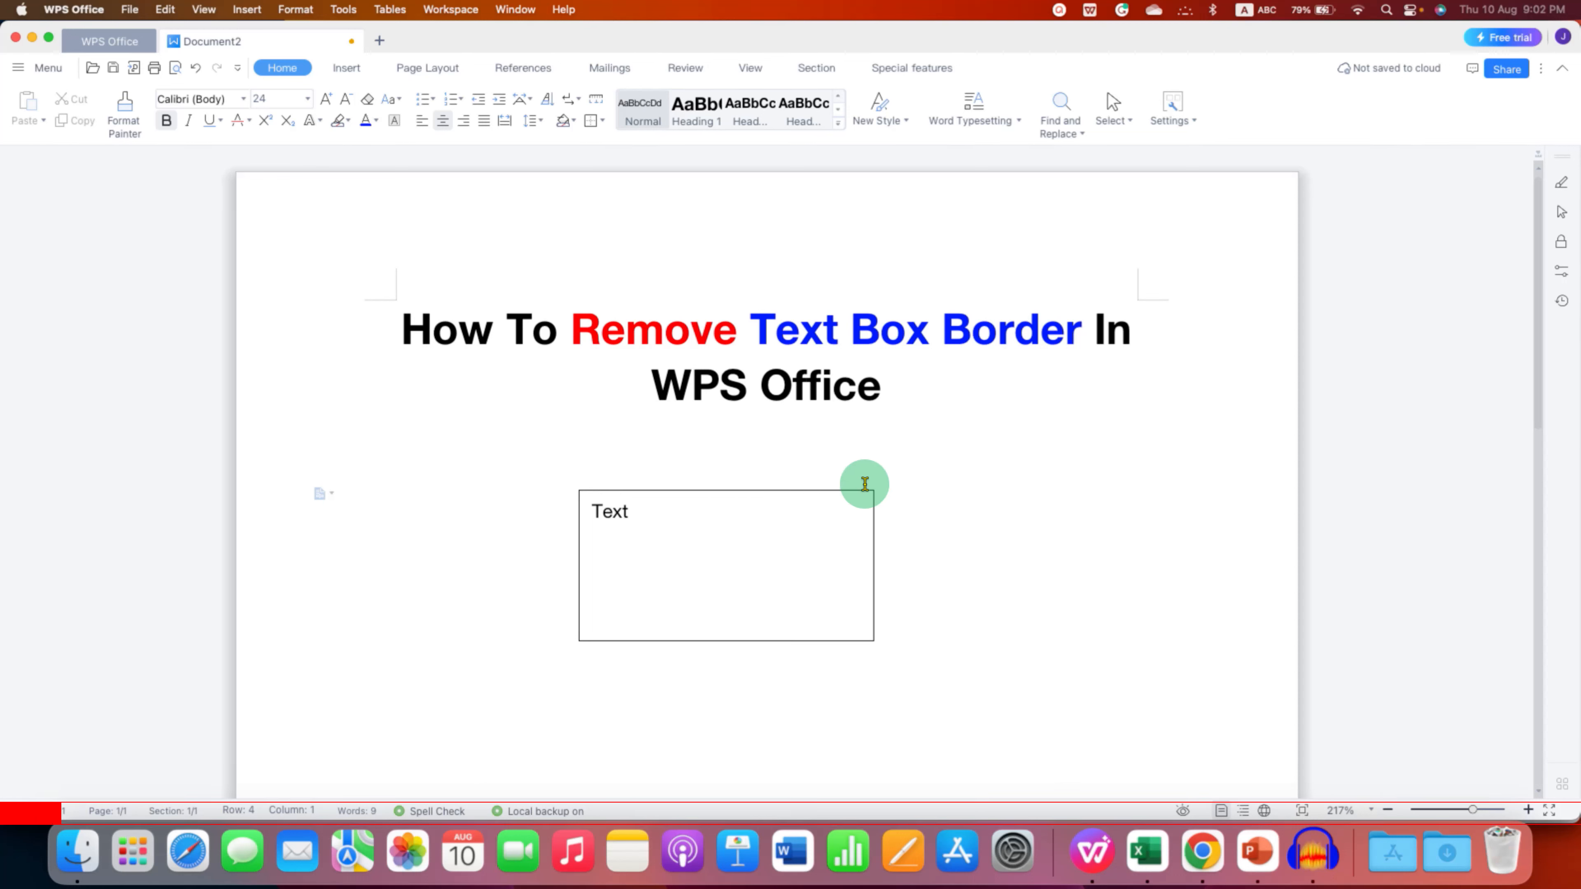
mouse_move(890, 618)
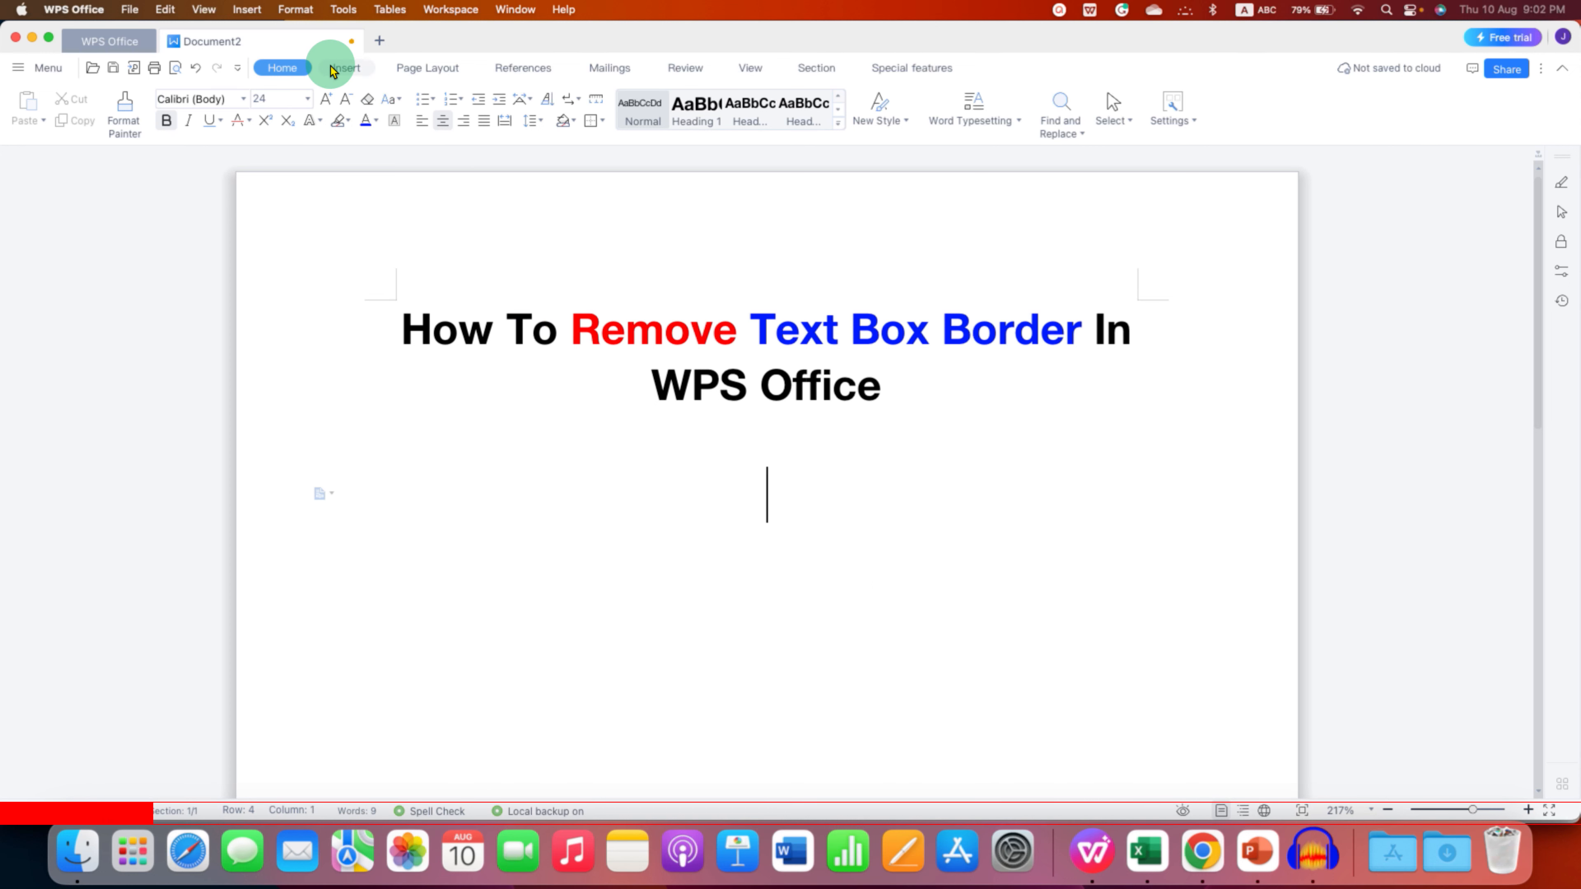
Step: Insert a text box below the title with the word 'Text' centred, then select the box
click(344, 67)
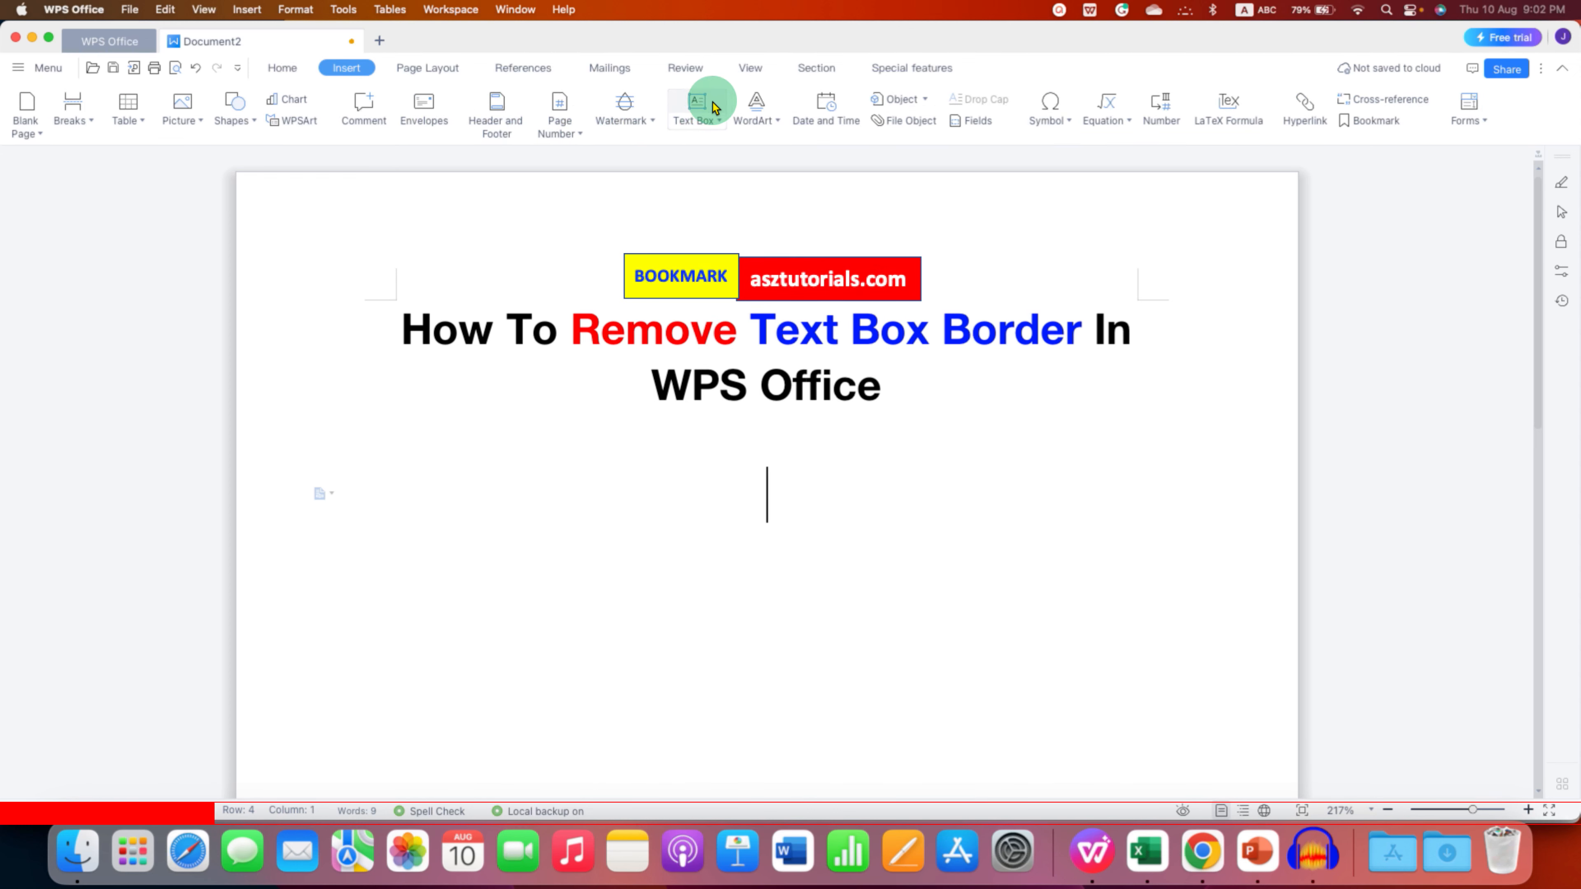
click(696, 100)
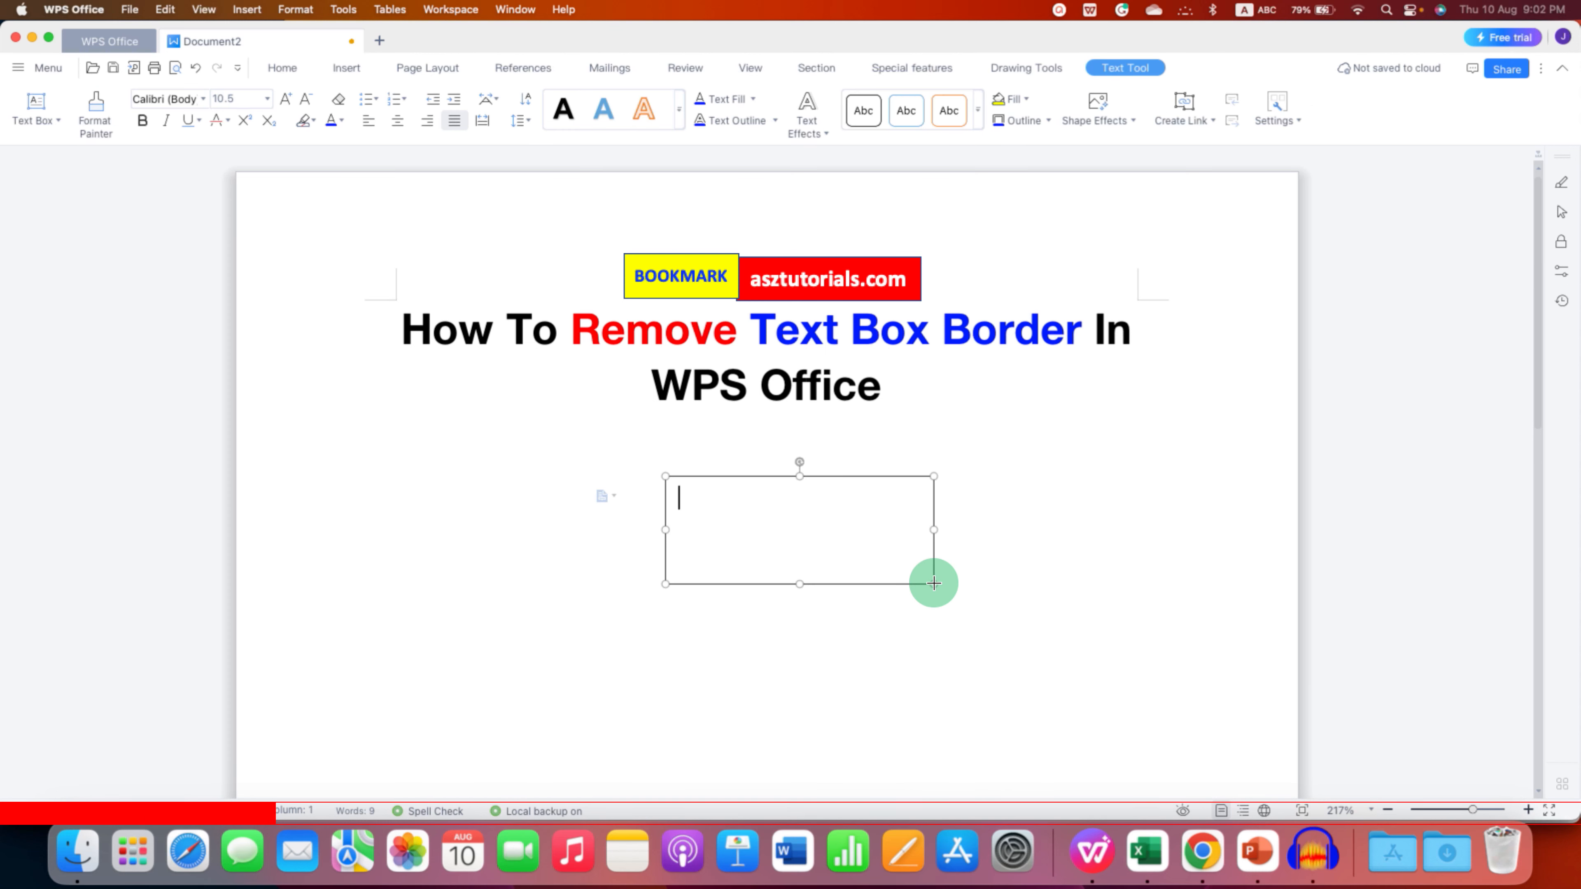
text(Te)
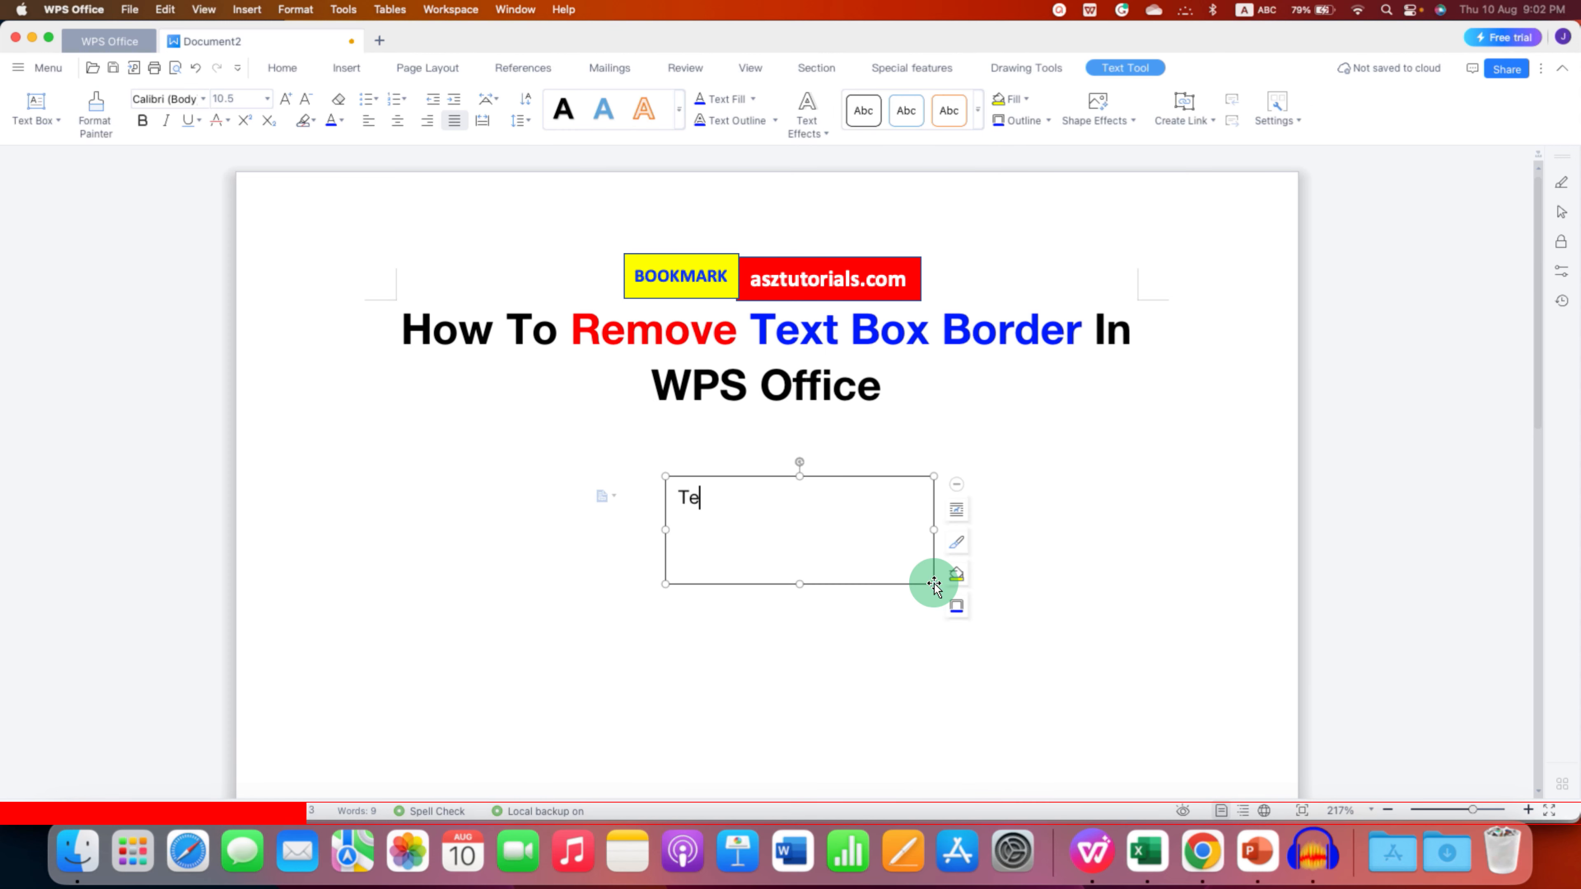
text(xt)
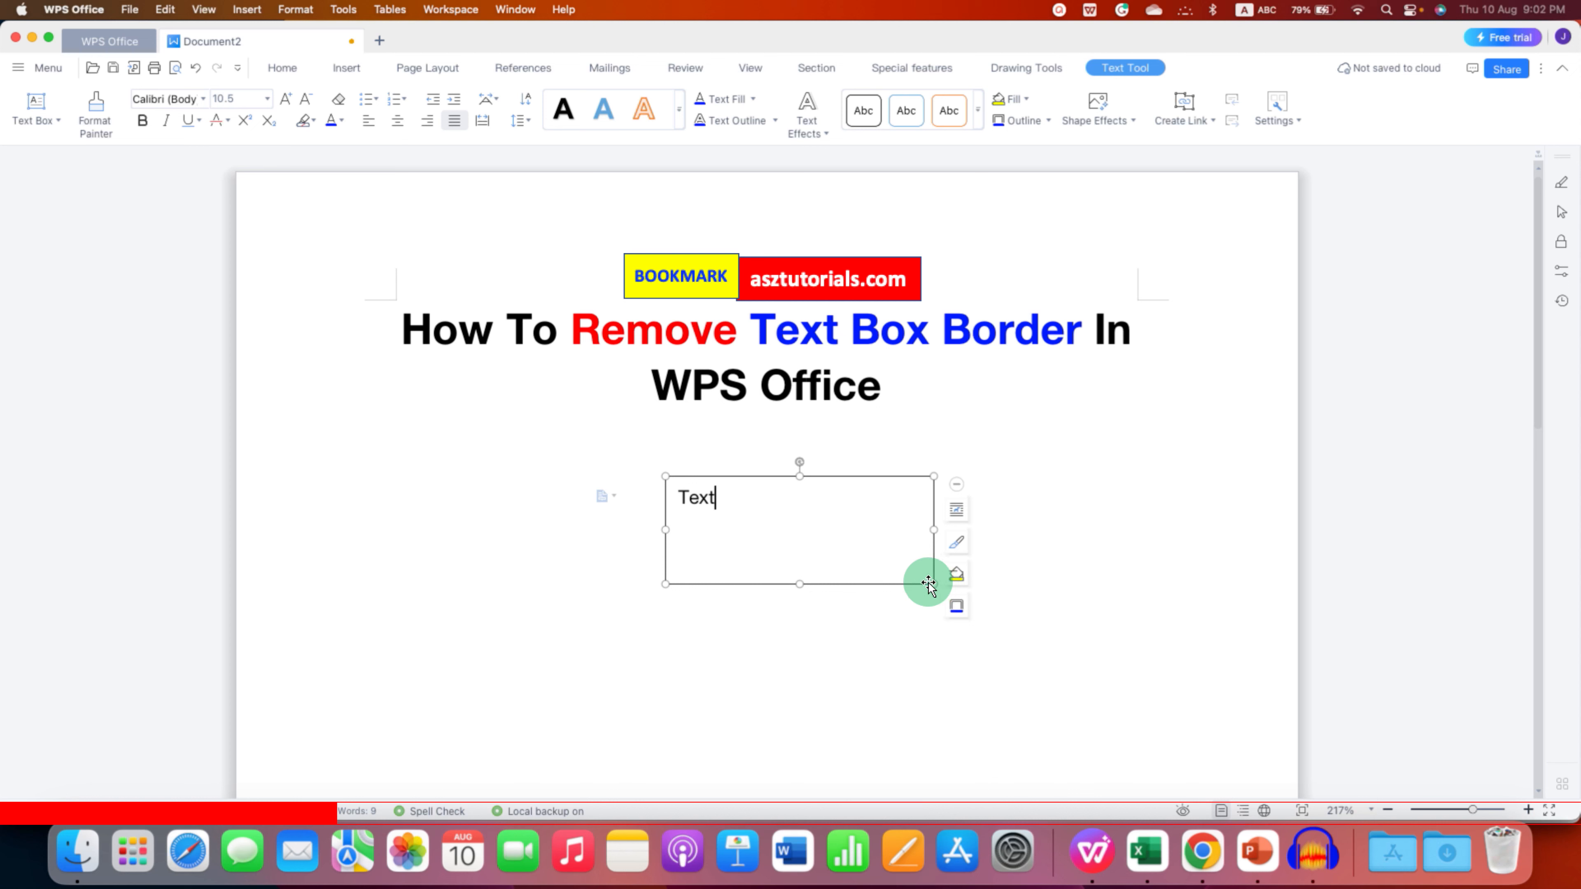
click(396, 119)
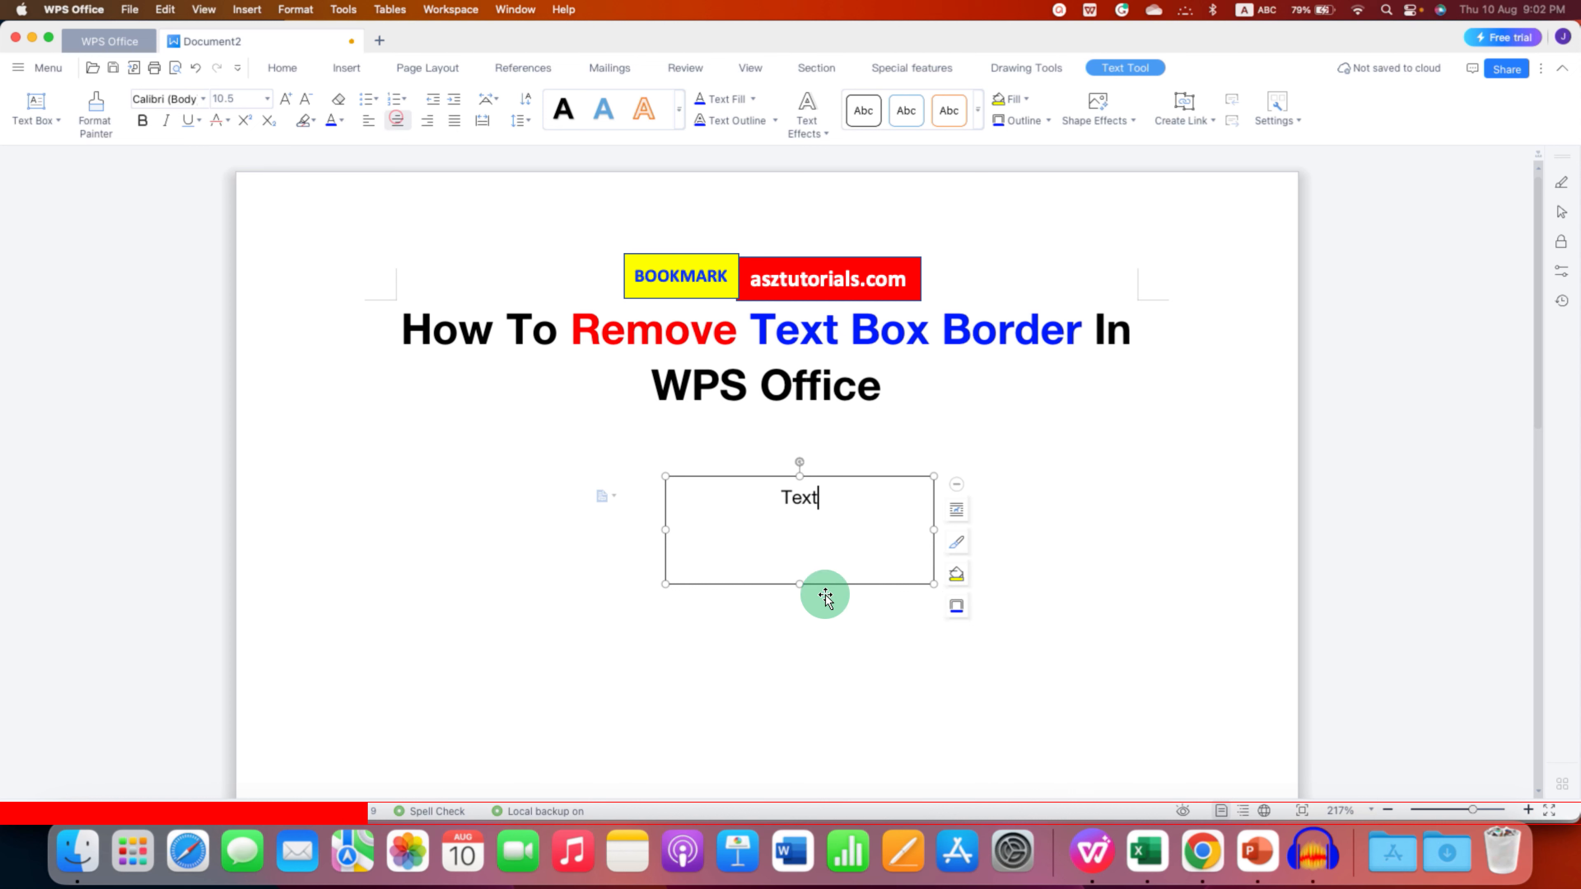
mouse_move(898, 642)
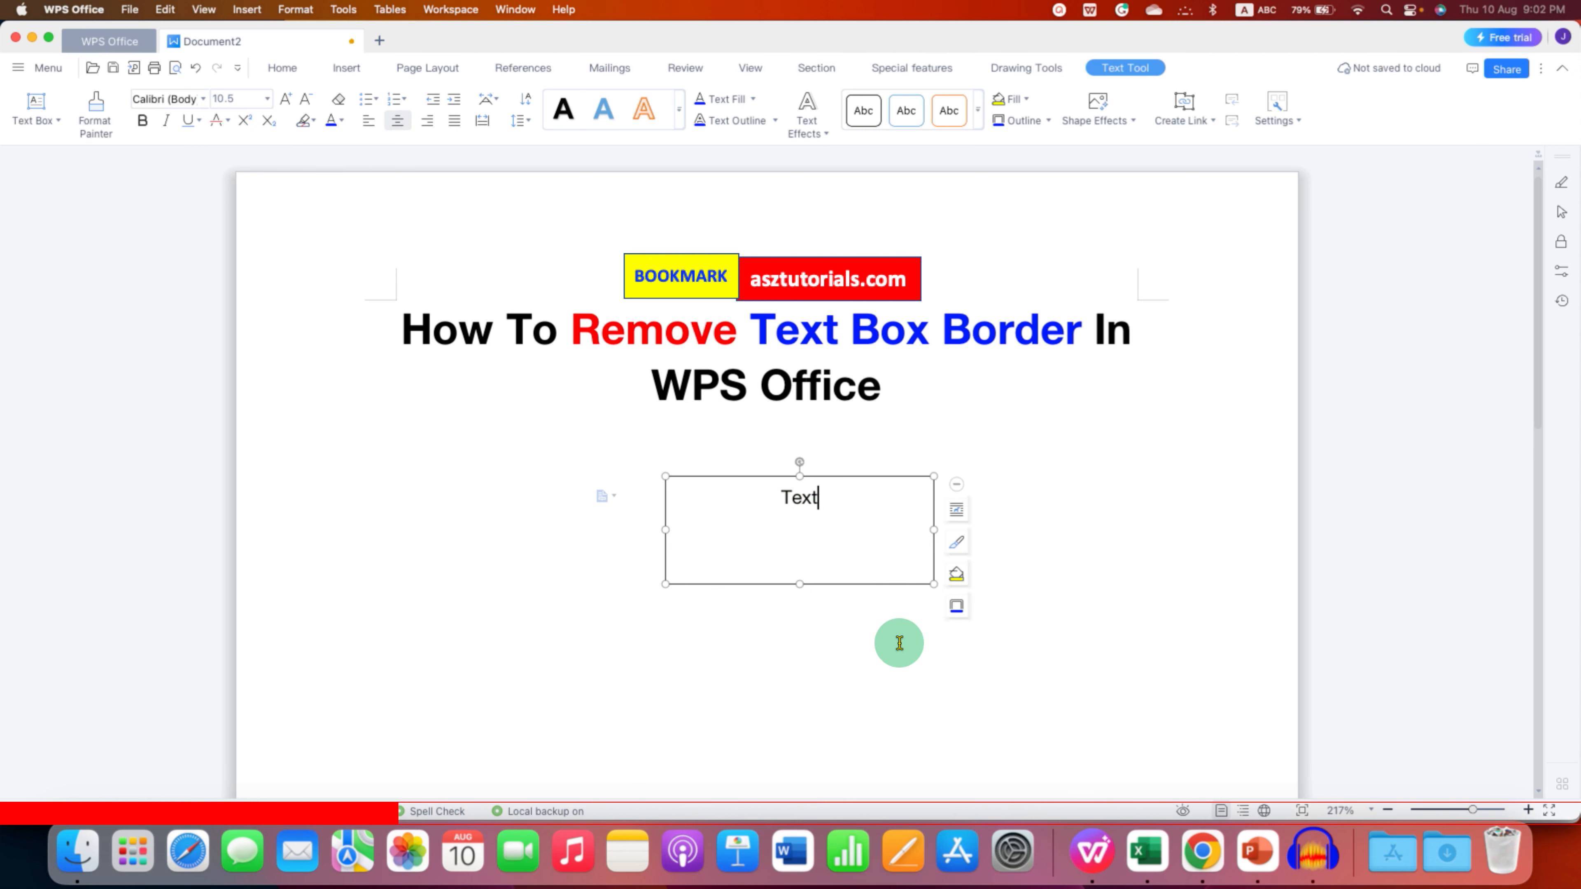
click(346, 67)
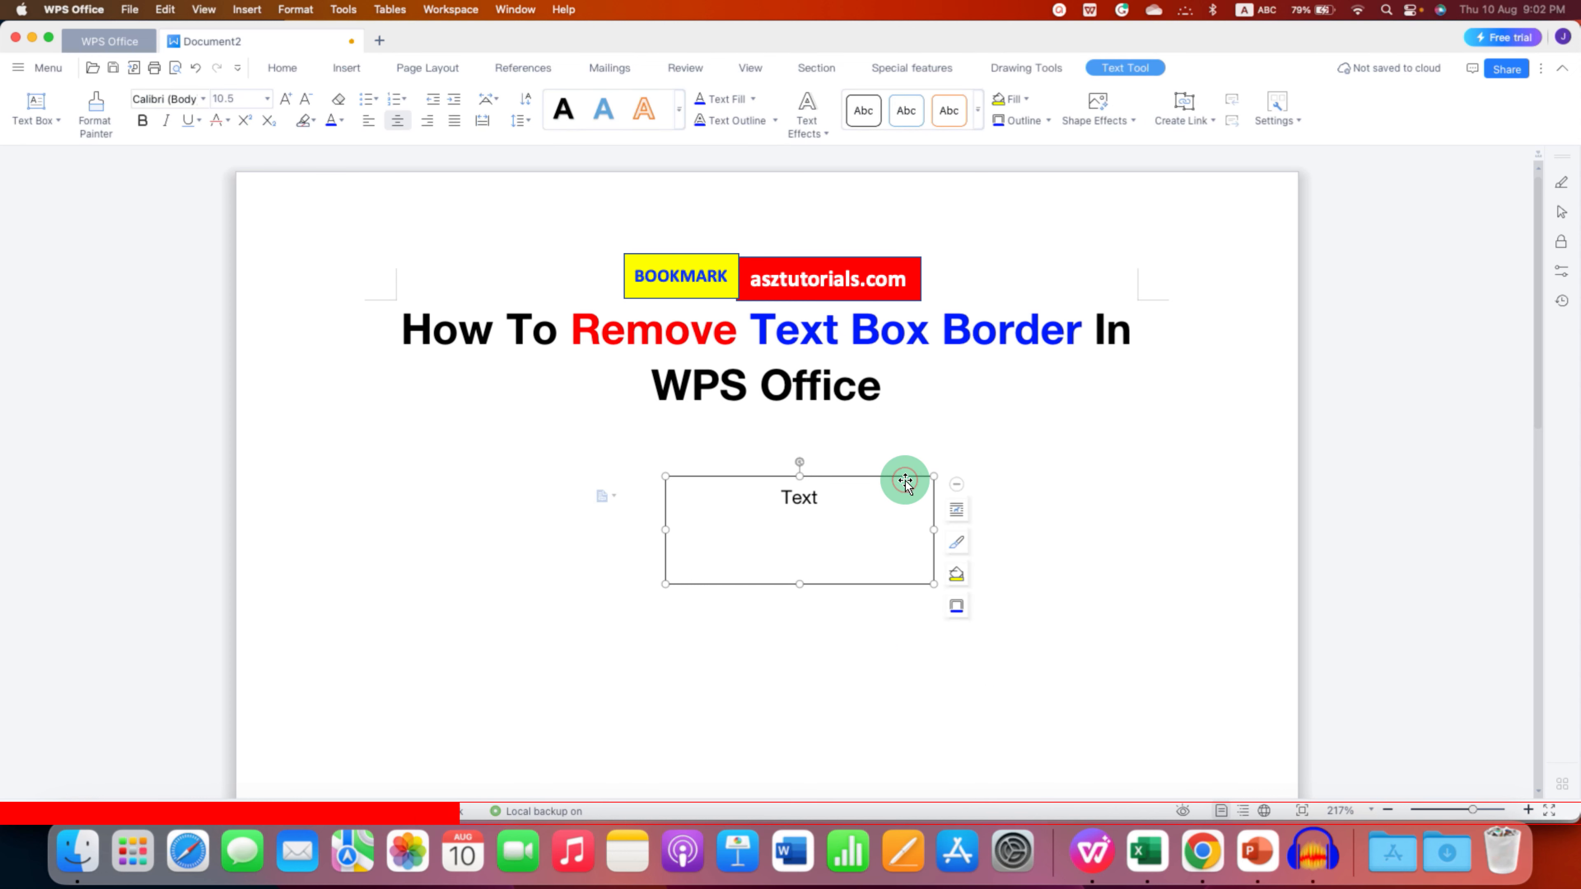
Step: Bring up the context menu on the text box's edge
right_click(904, 480)
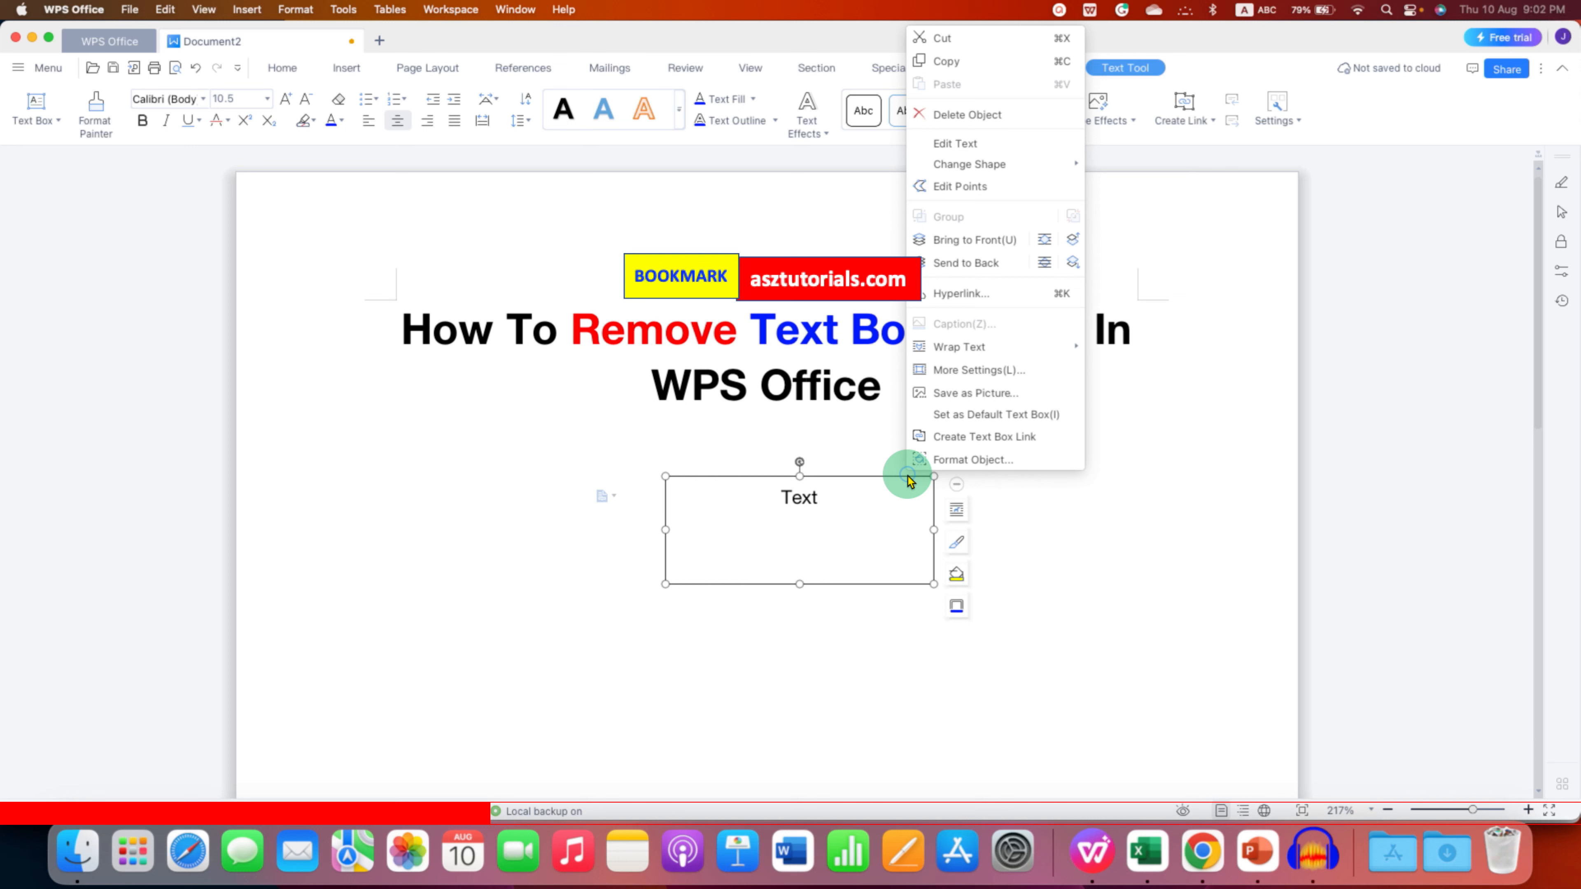
mouse_move(993, 460)
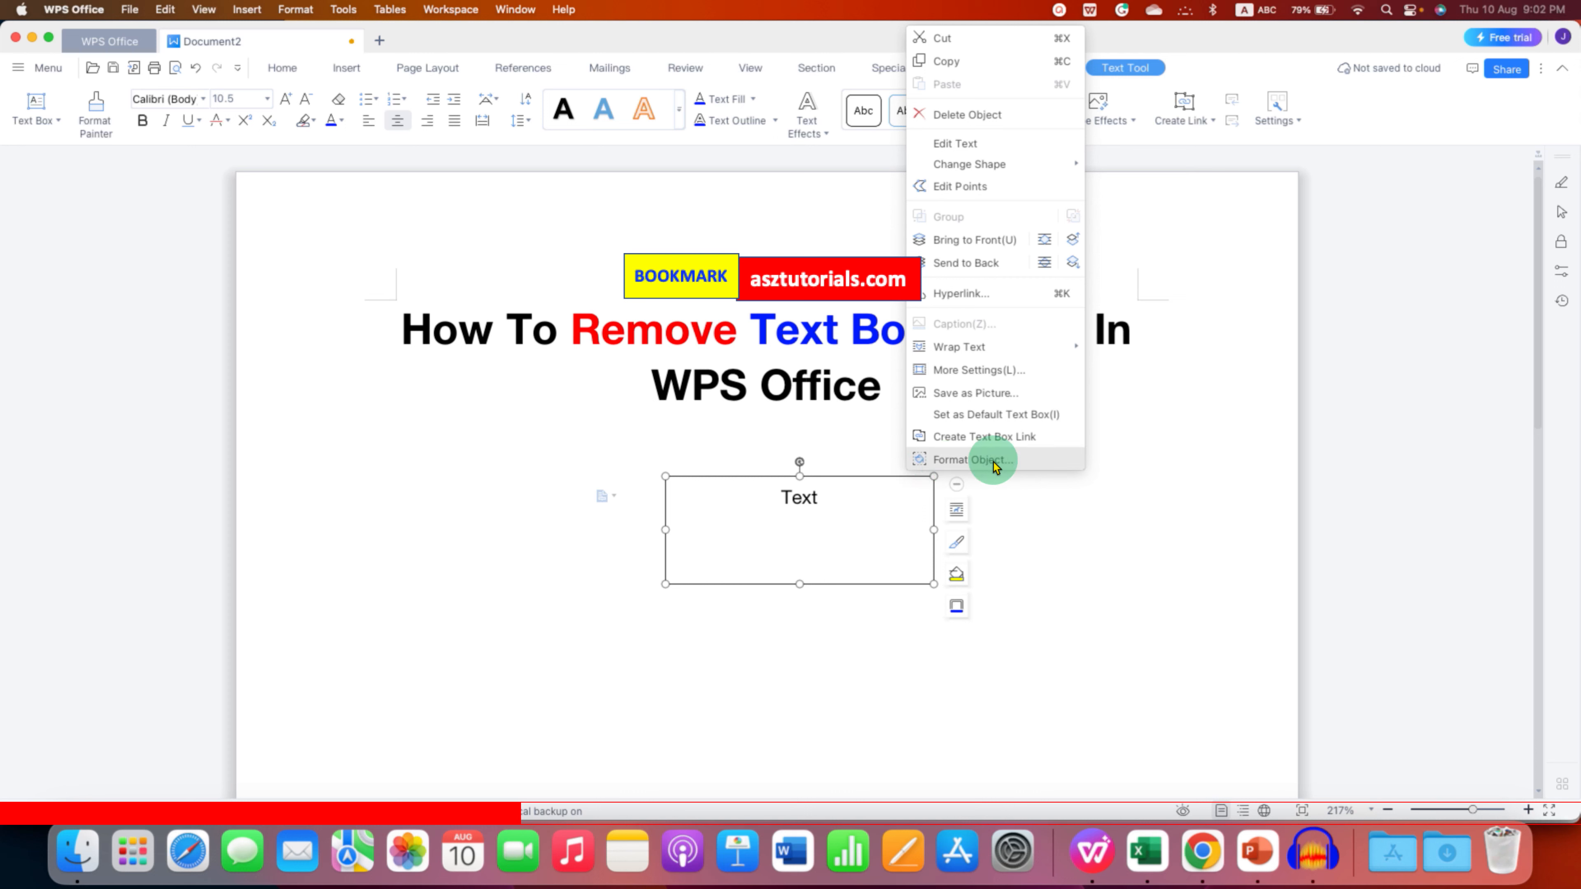
mouse_move(1024, 461)
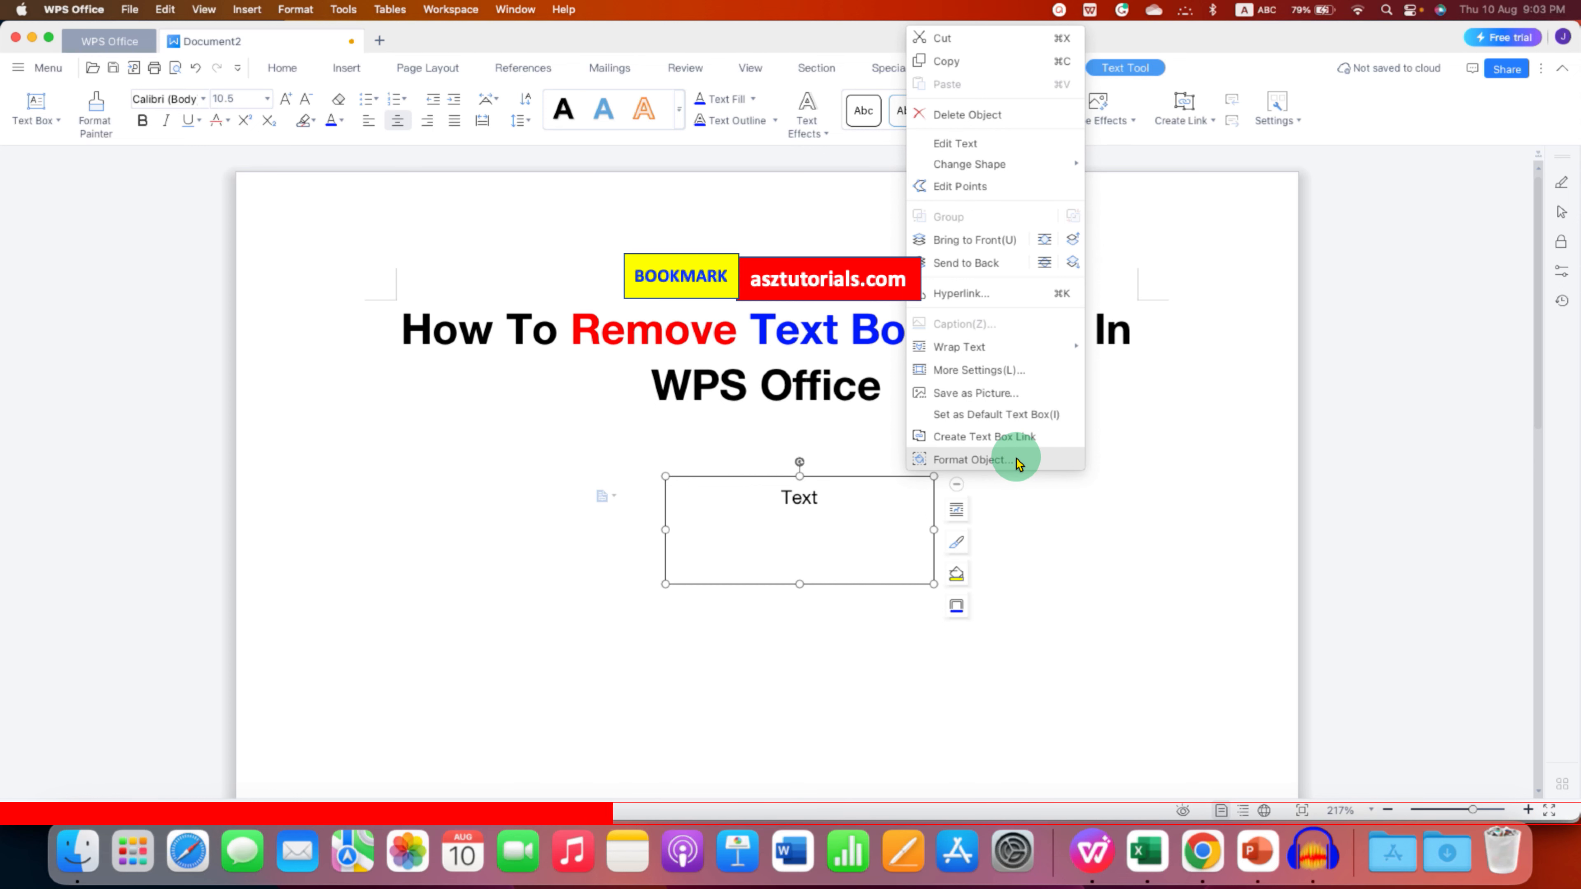
Step: Set the text box's line to No Line via Format Object so only 'Text' shows
click(971, 459)
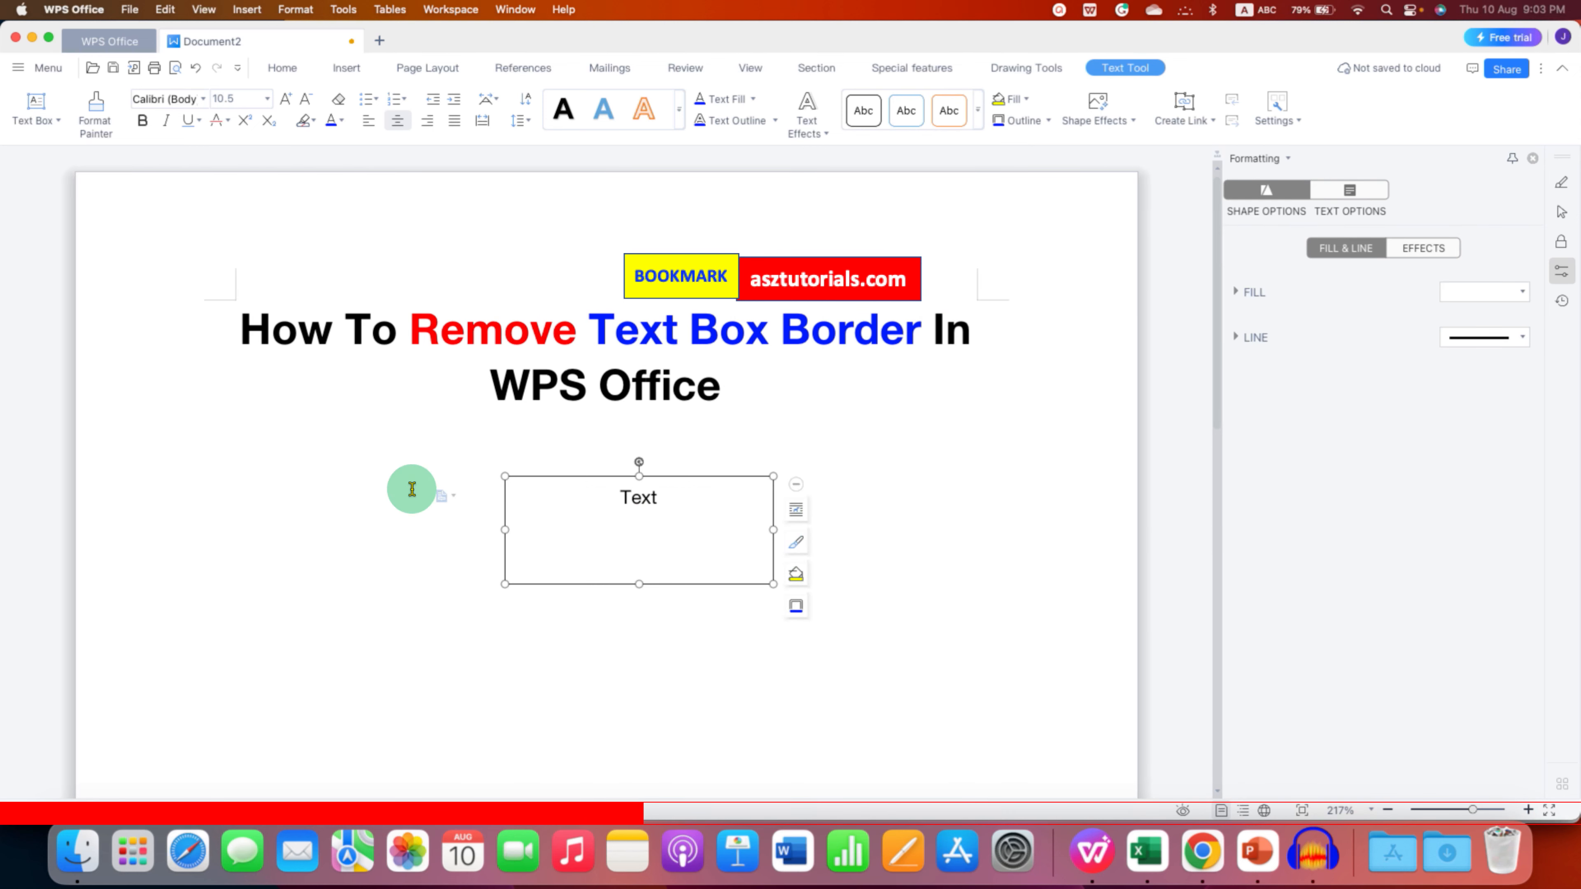
mouse_move(1240, 337)
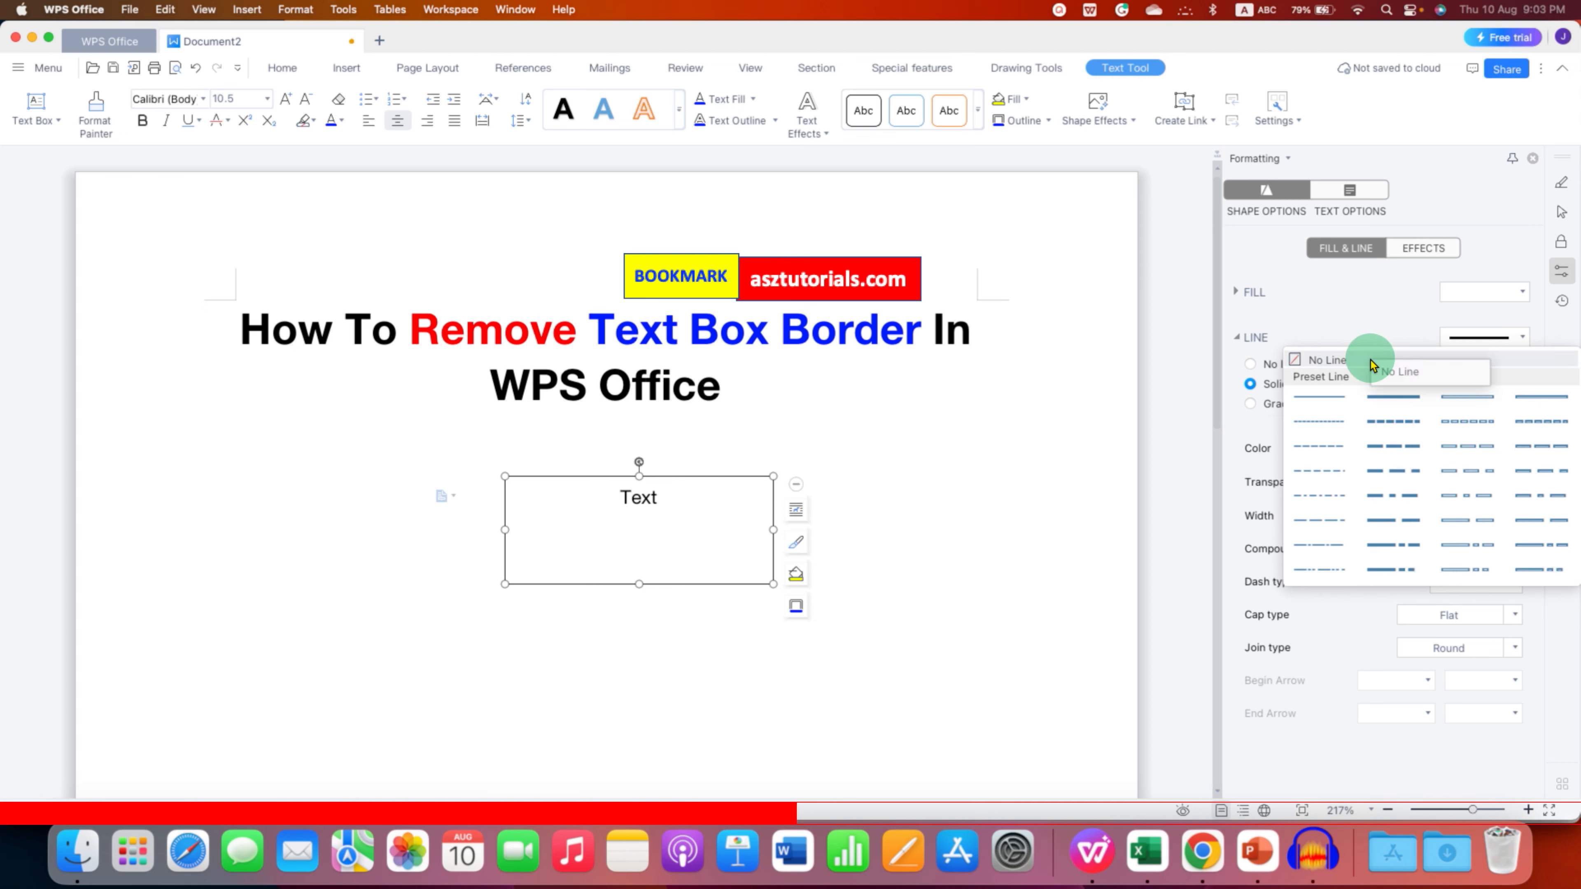
click(1321, 360)
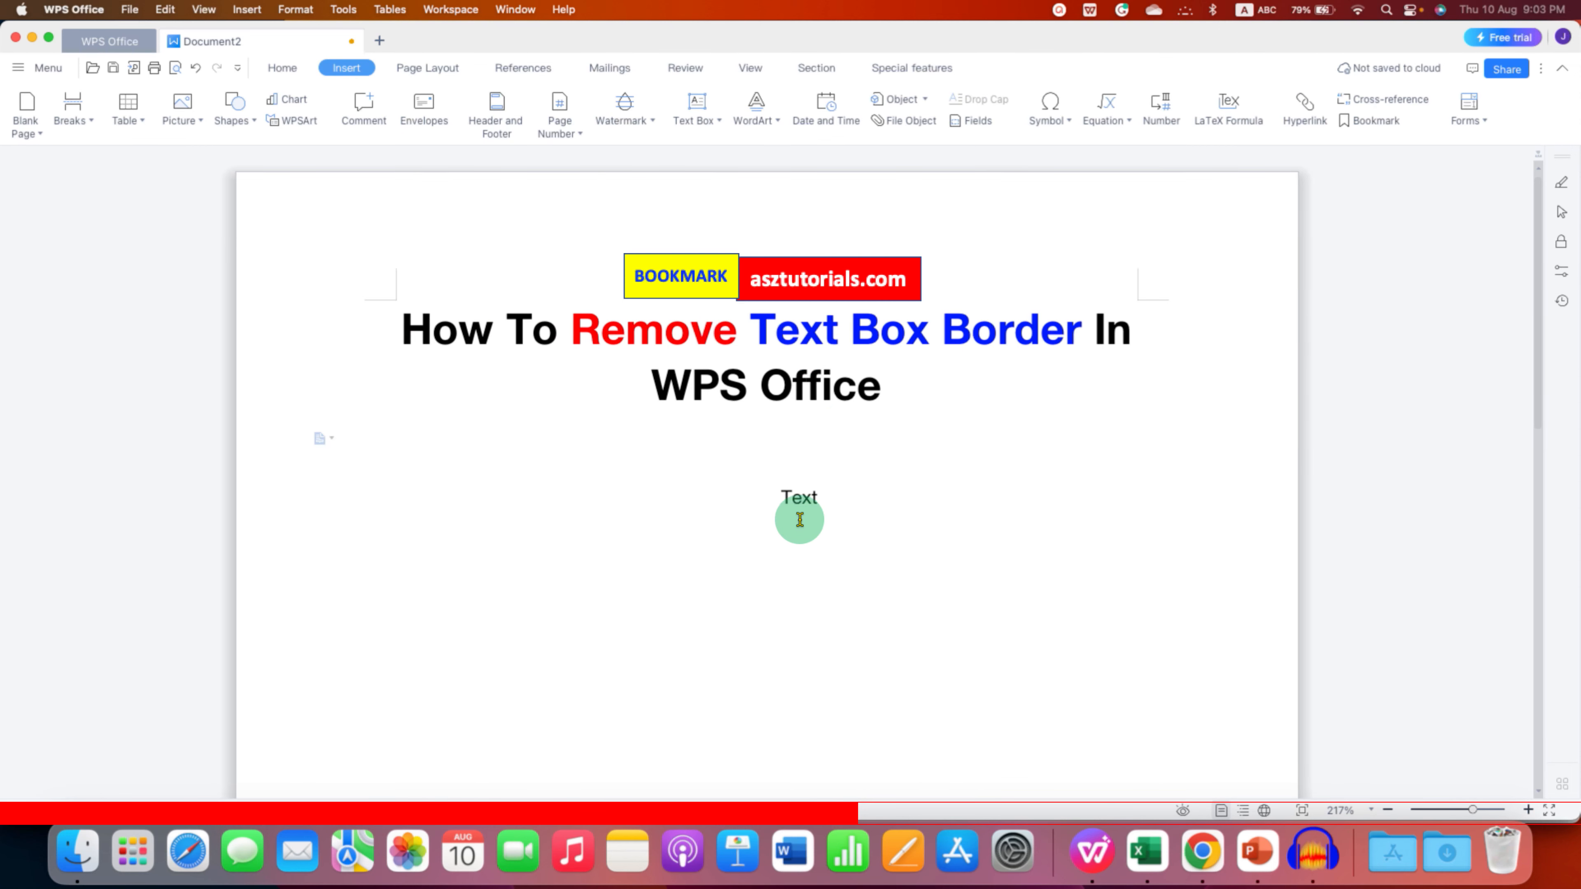
mouse_move(834, 539)
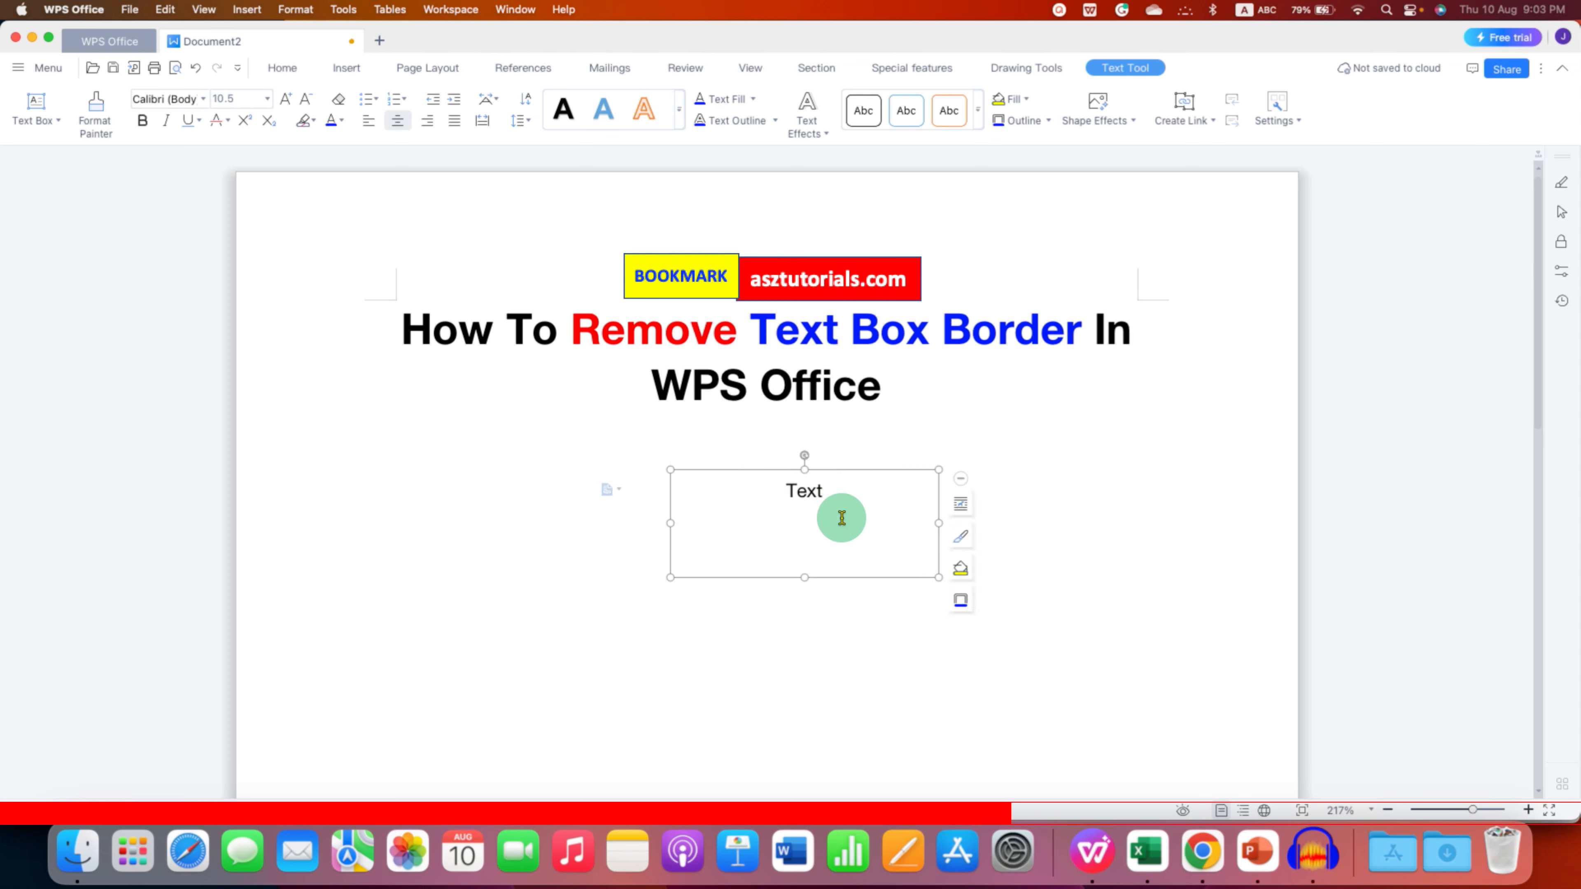
mouse_move(958, 569)
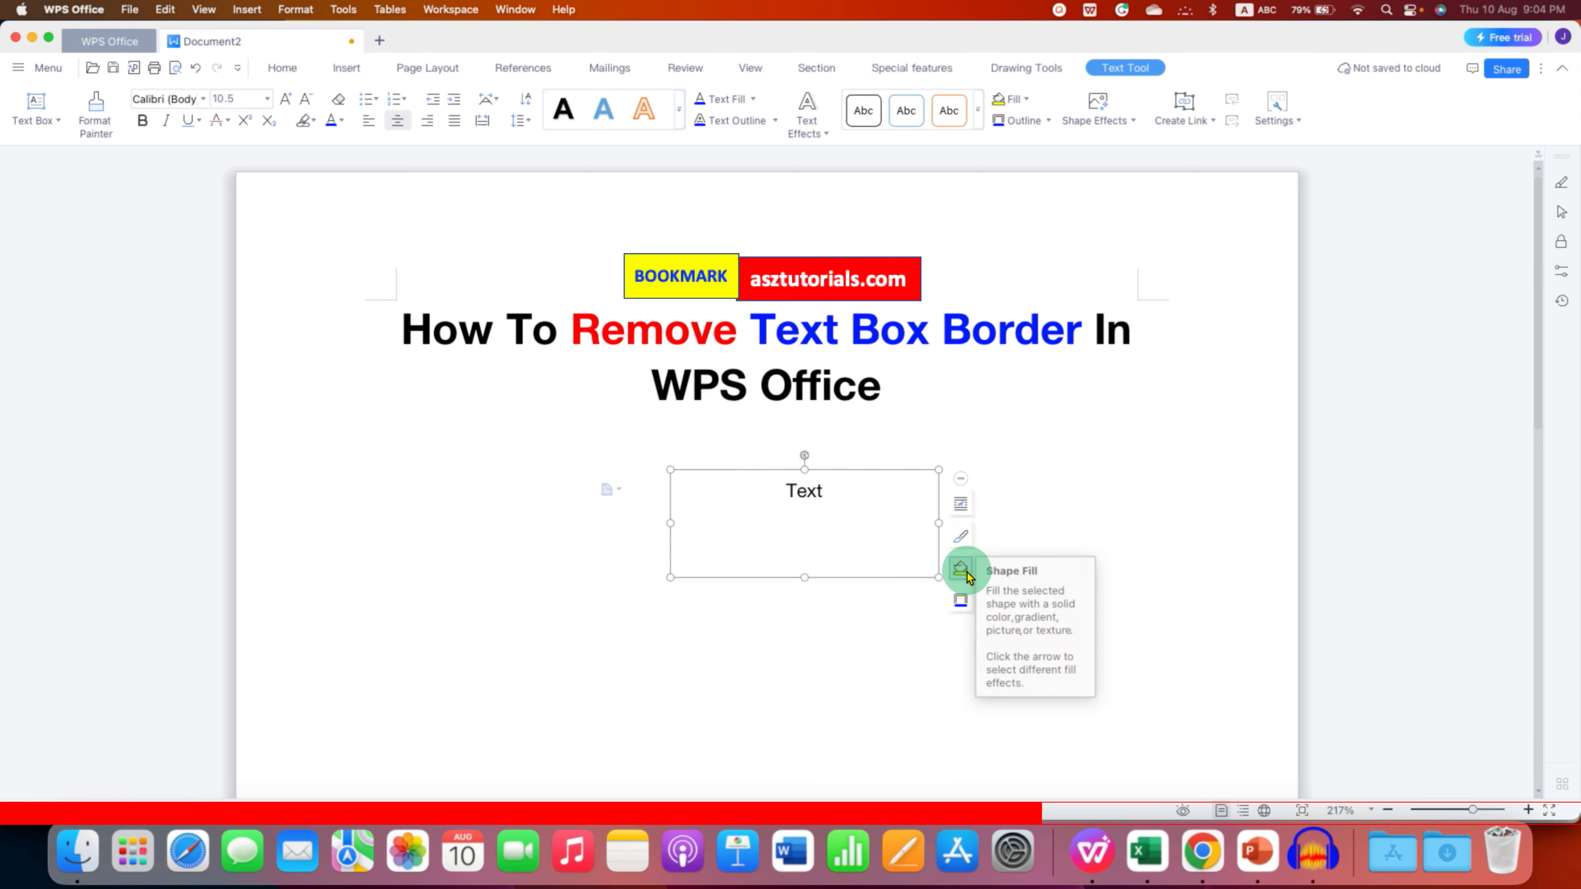
Step: Apply a yellow Shape Fill from Standard Colors to the text box
click(960, 570)
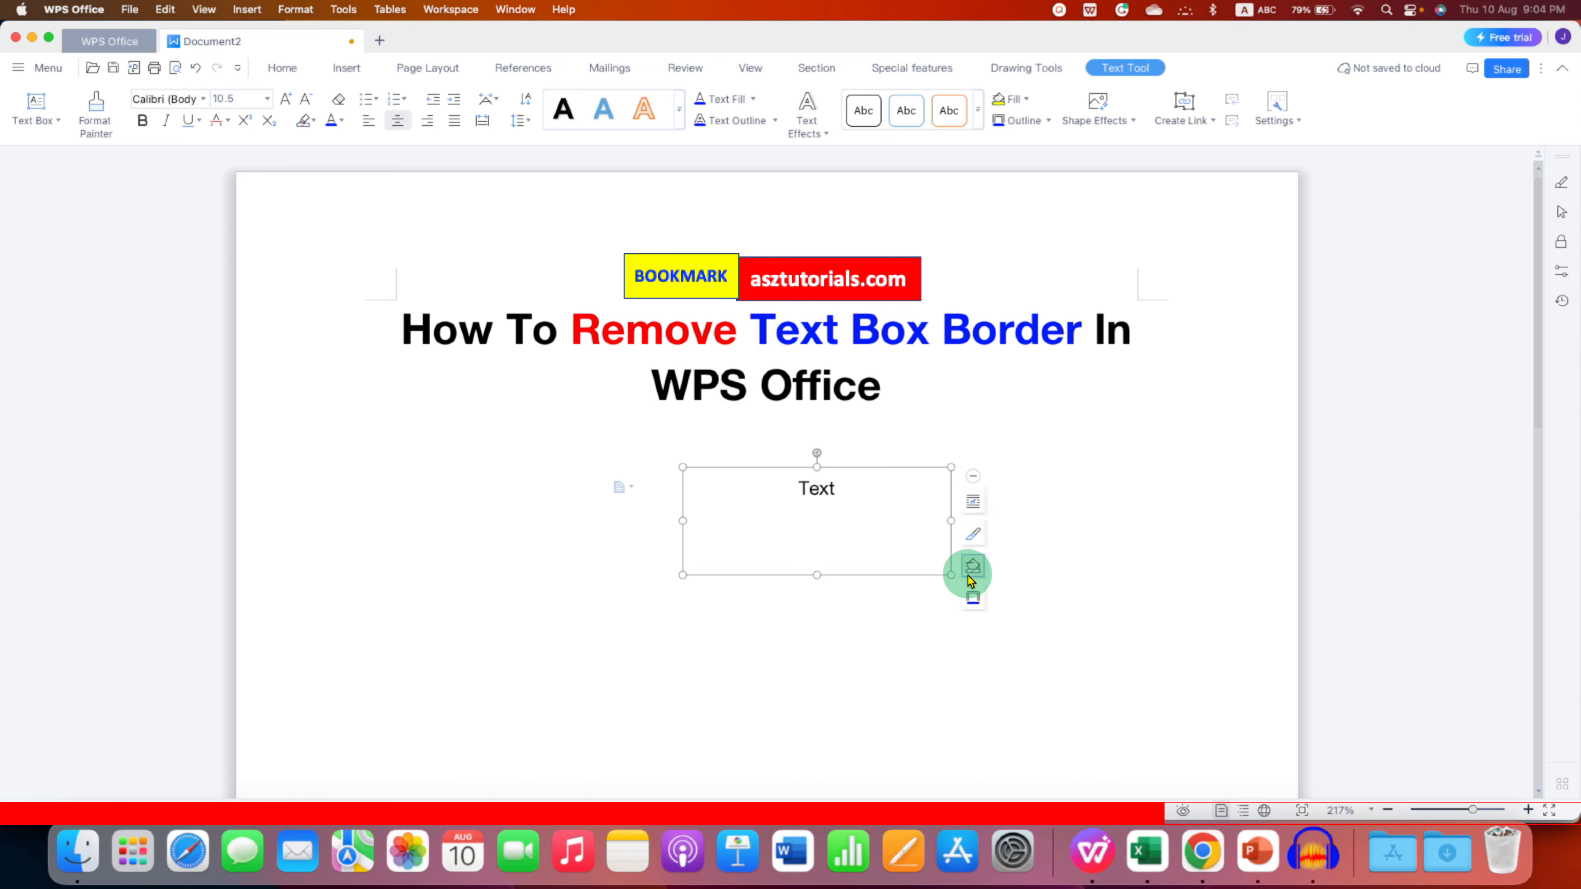
click(971, 565)
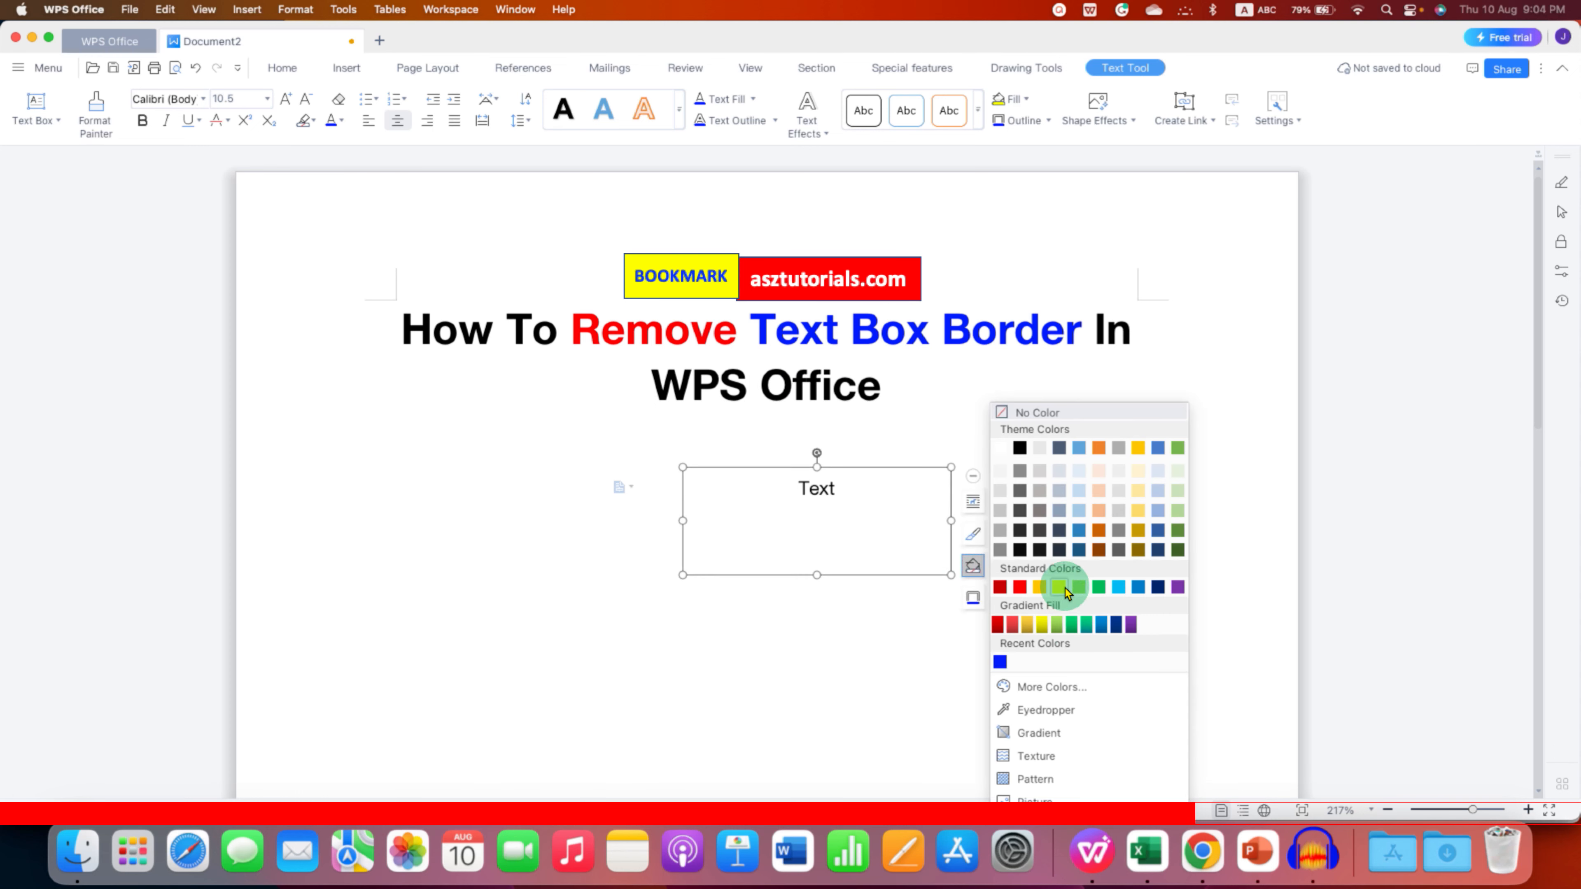
click(1035, 587)
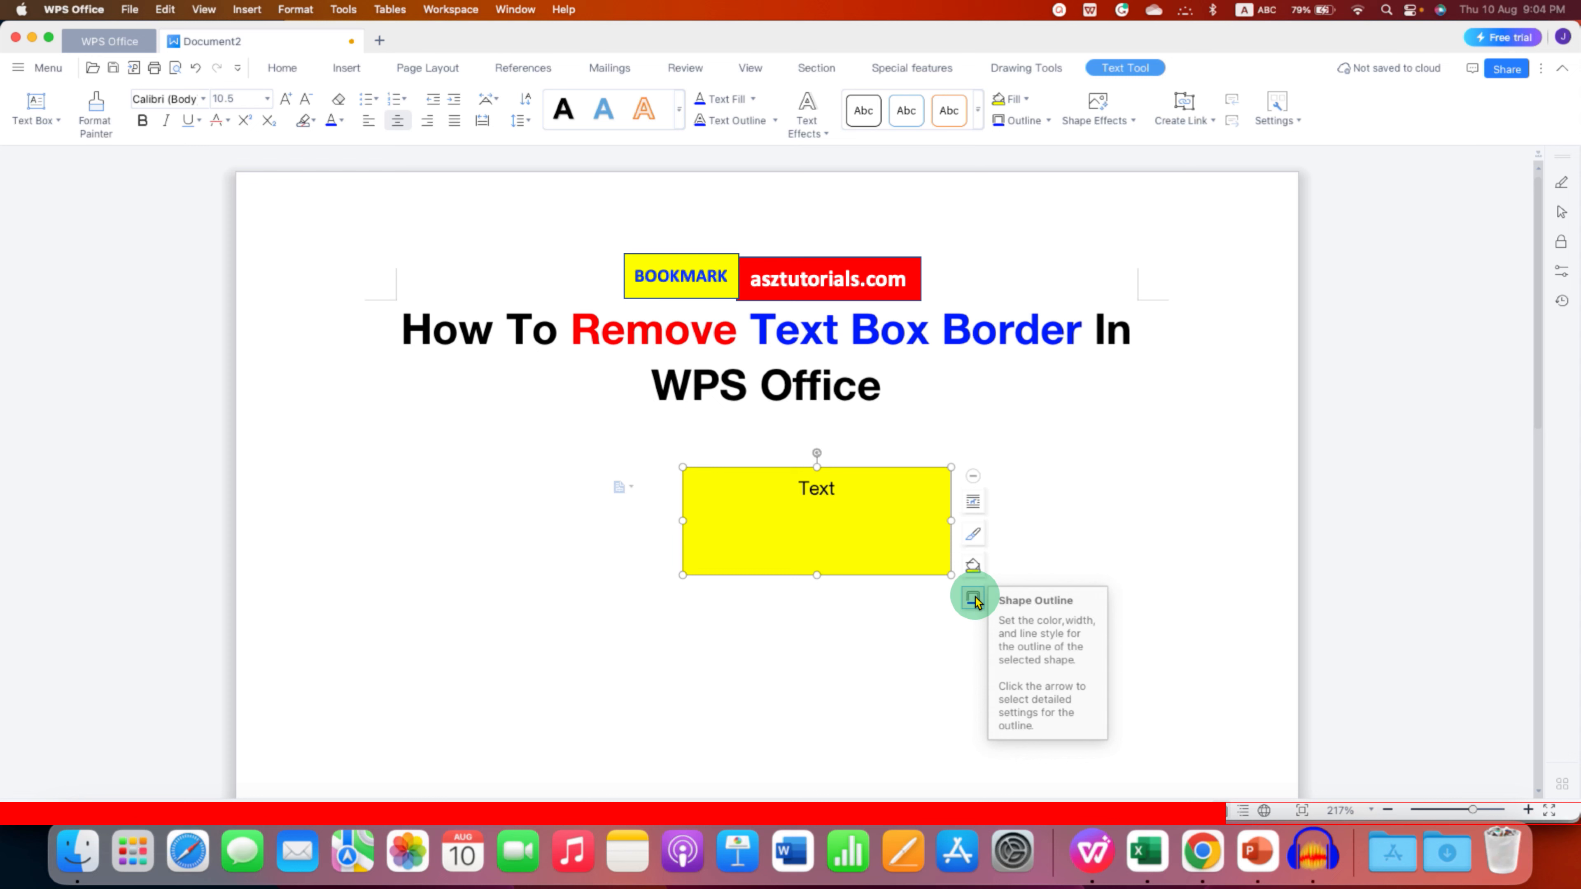
Step: Set the yellow box's Shape Outline to No Line, leaving it borderless
click(971, 593)
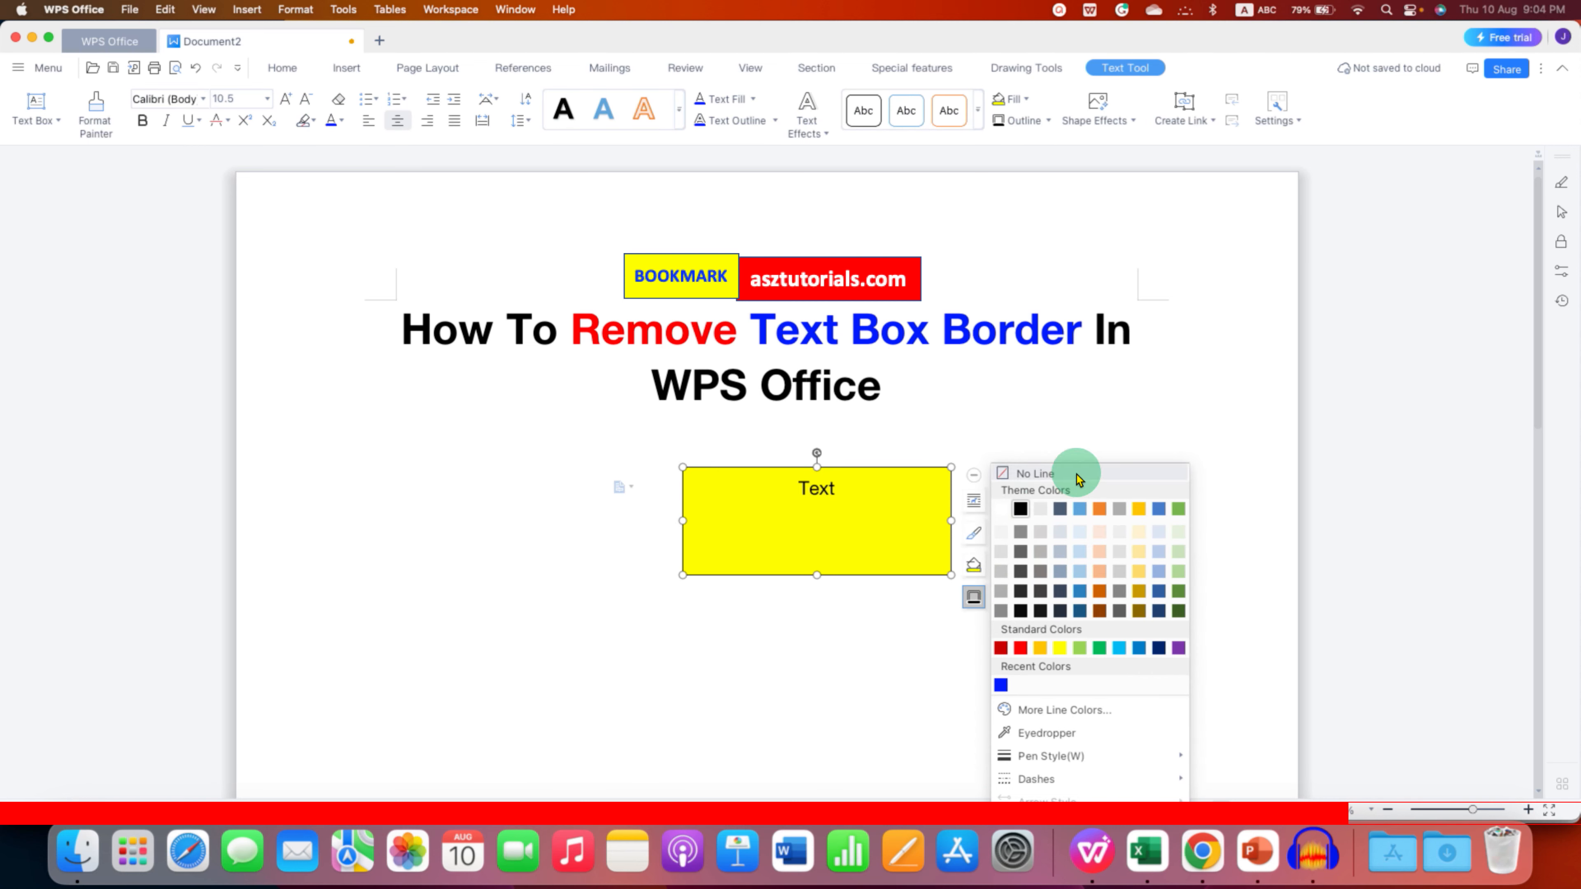
click(1032, 474)
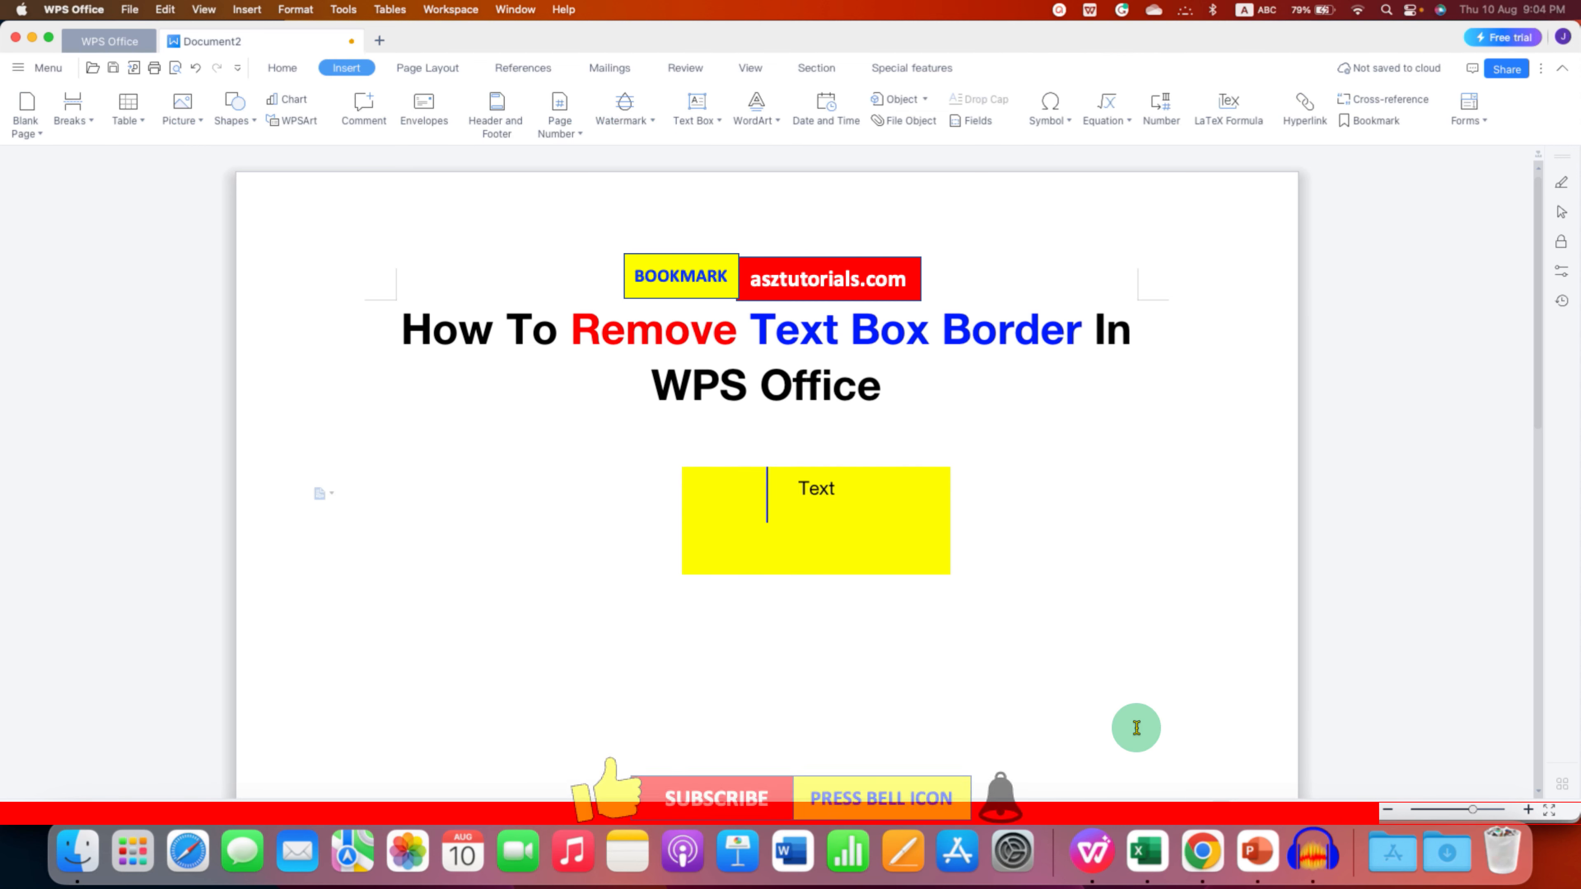